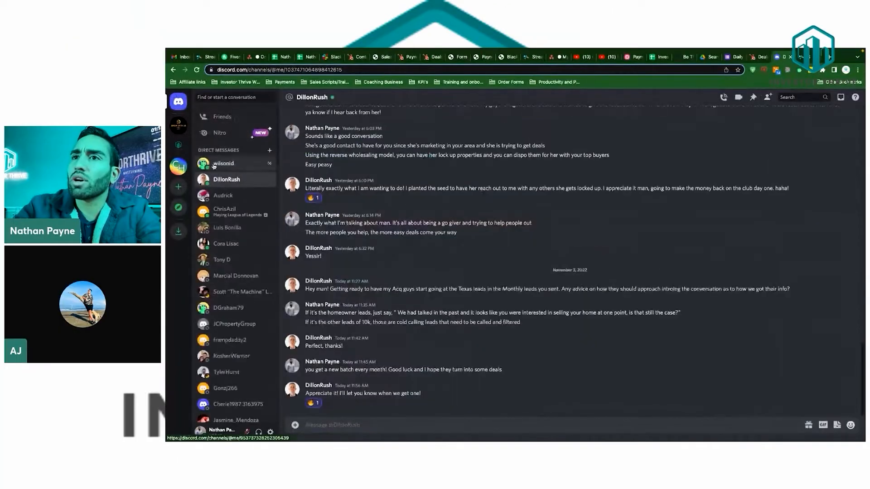
Review another Discord DM conversation, then move to the 'internet speed test' search results
left_click(223, 164)
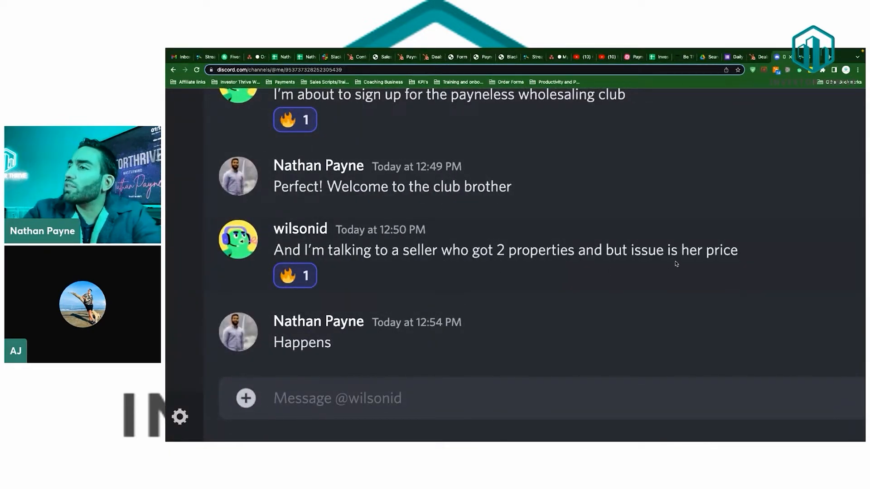
left_click(337, 399)
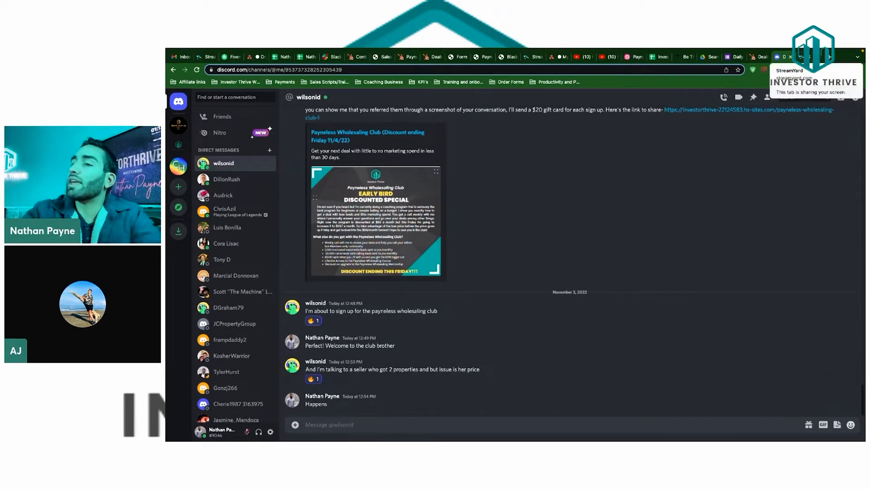
left_click(604, 44)
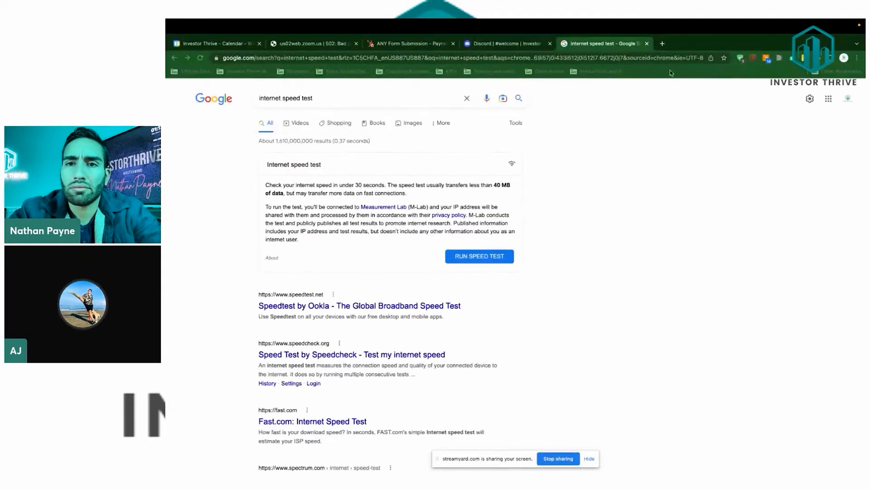
Reach the app.batchleads.io property search workspace via the BatchLeads free-trial page
left_click(759, 43)
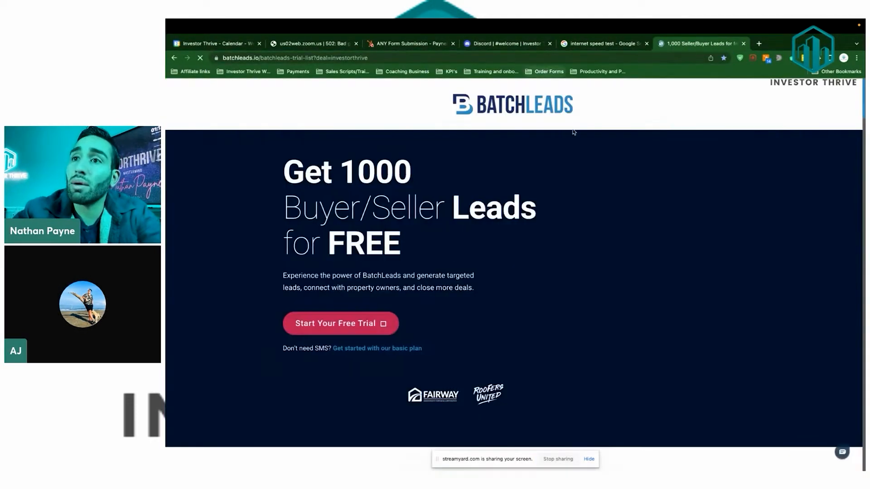
left_click(200, 58)
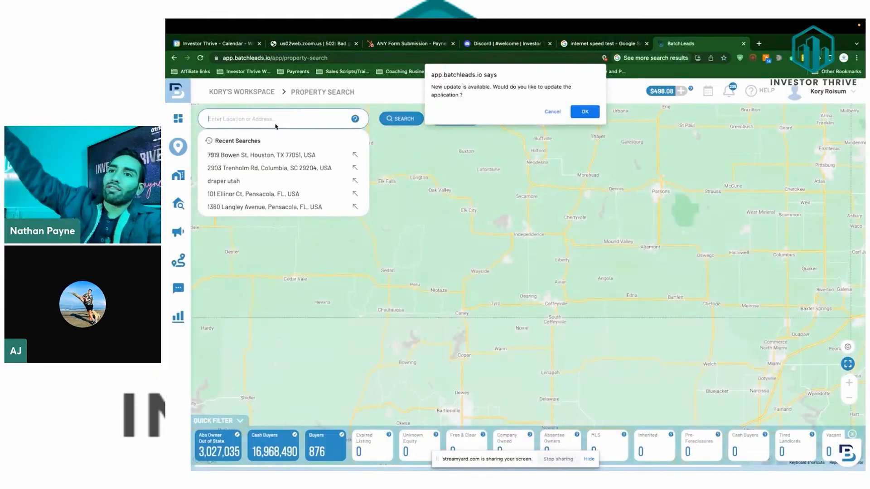
mouse_move(543, 126)
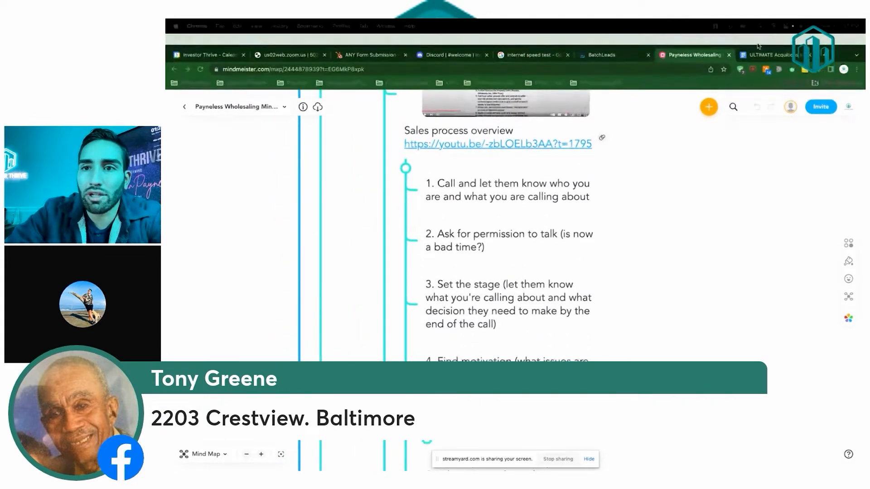
left_click(599, 55)
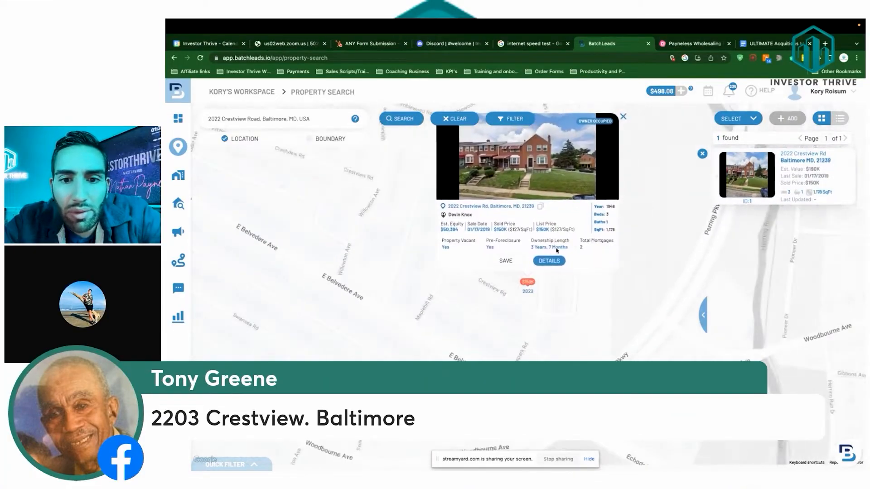
left_click(549, 261)
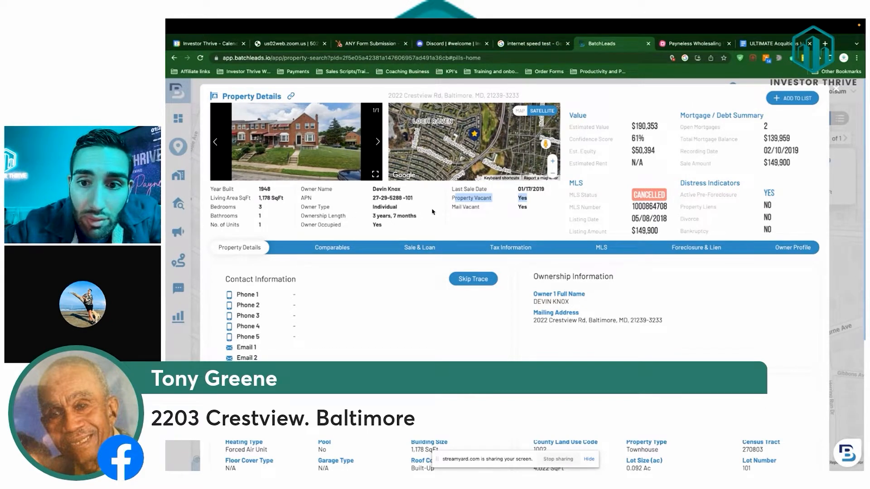
left_click(331, 247)
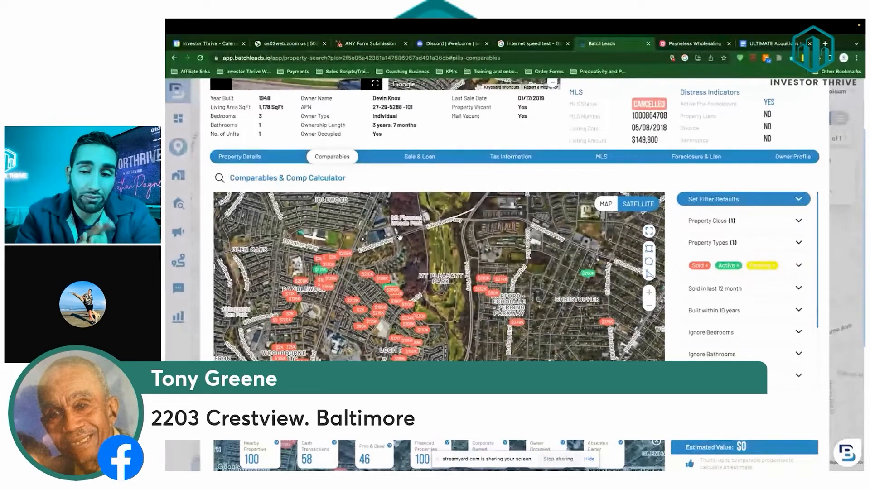
Switch from the comps map to the Payneless Wholesaling mind map in MindMeister
left_click(692, 43)
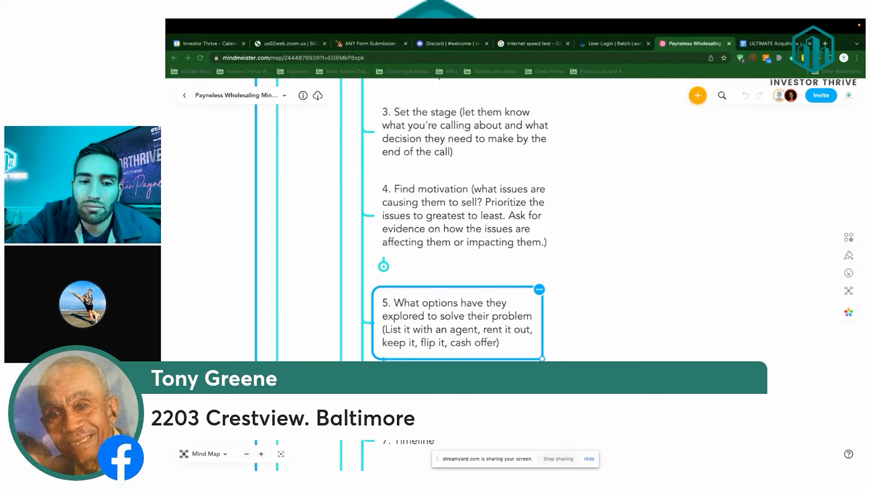
scroll("down", 3)
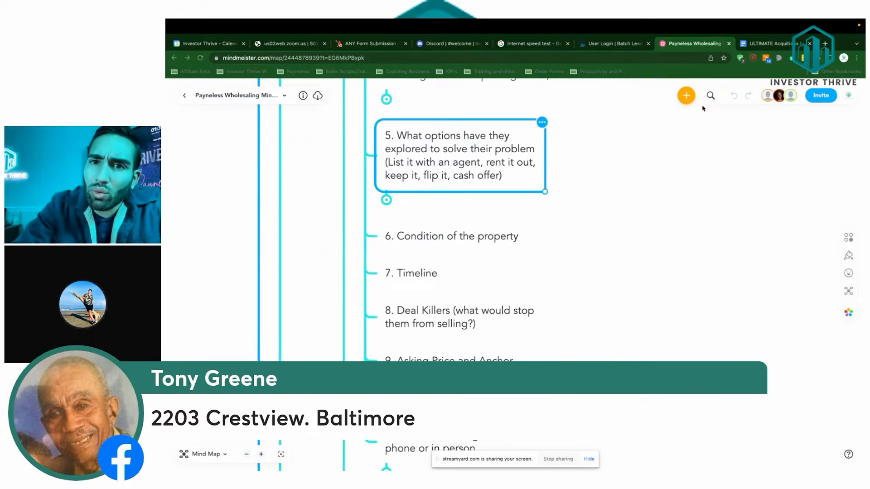
Acknowledge the logged-out notice, accept the Terms and log back in to BatchLeads
left_click(613, 43)
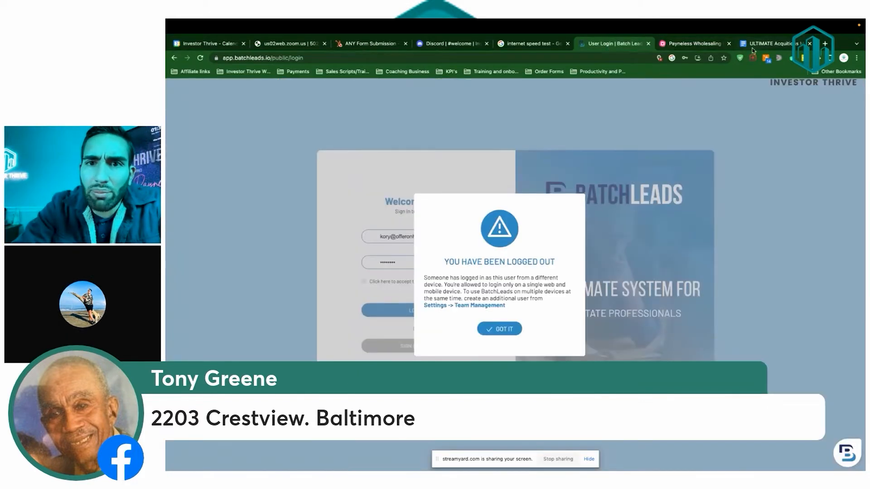
left_click(498, 328)
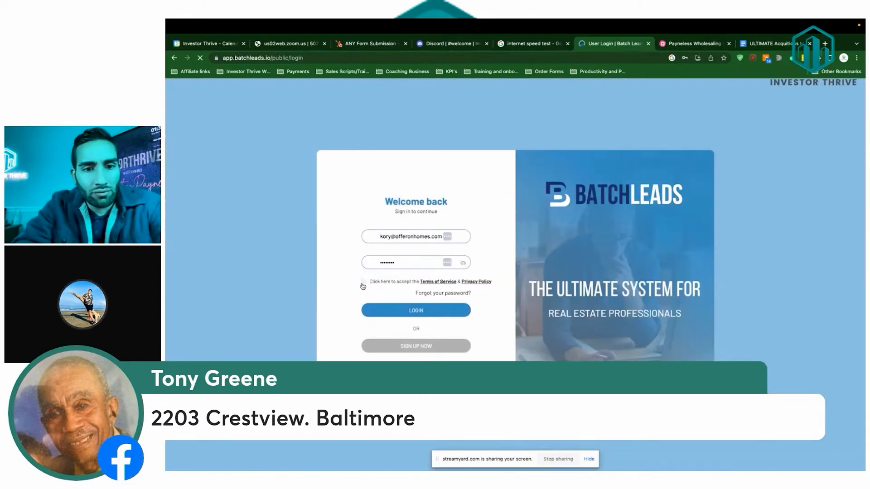
left_click(415, 310)
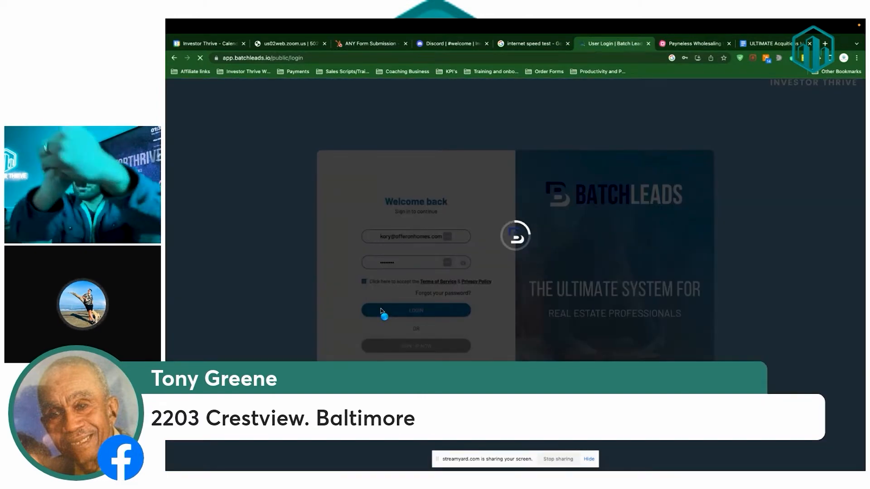
left_click(415, 310)
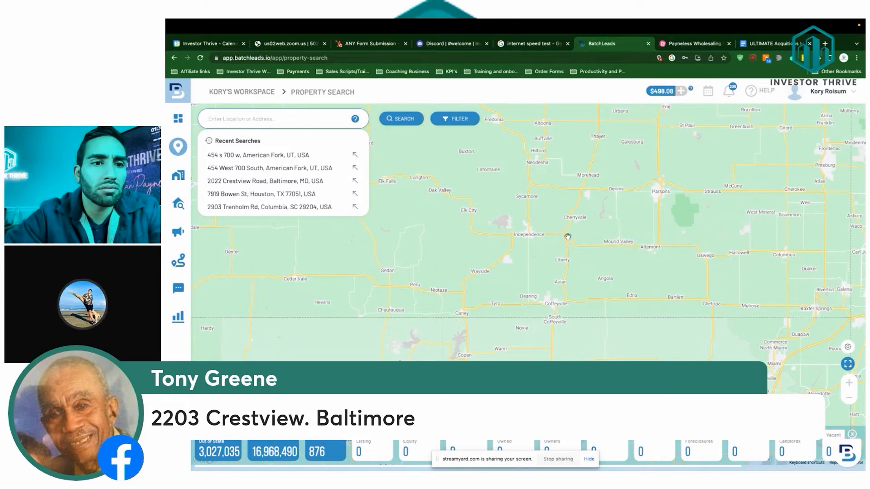
type("2020 crestview")
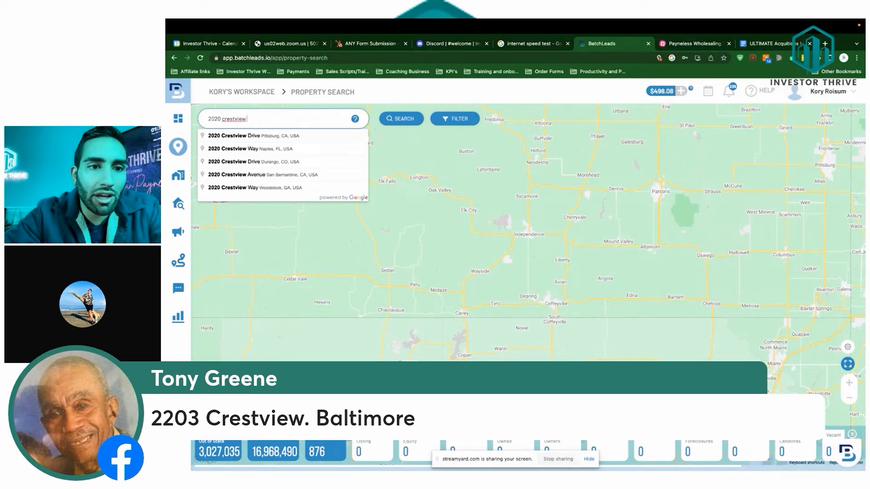
type("bal")
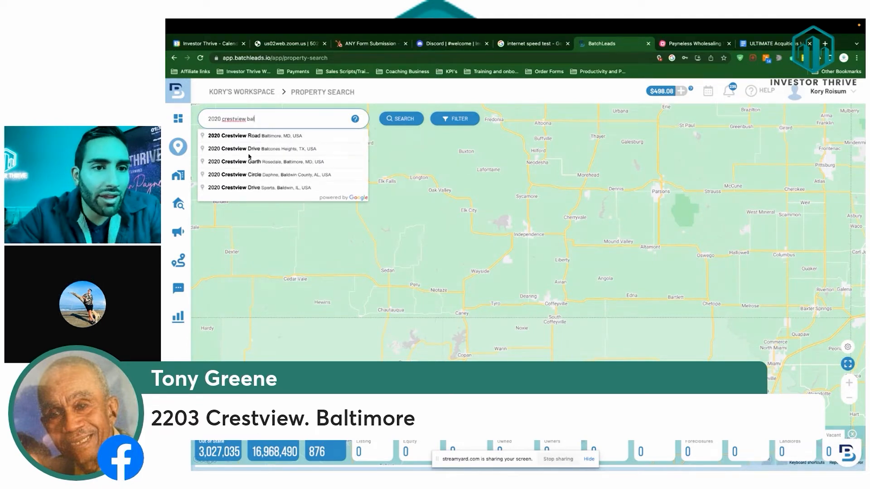
left_click(252, 135)
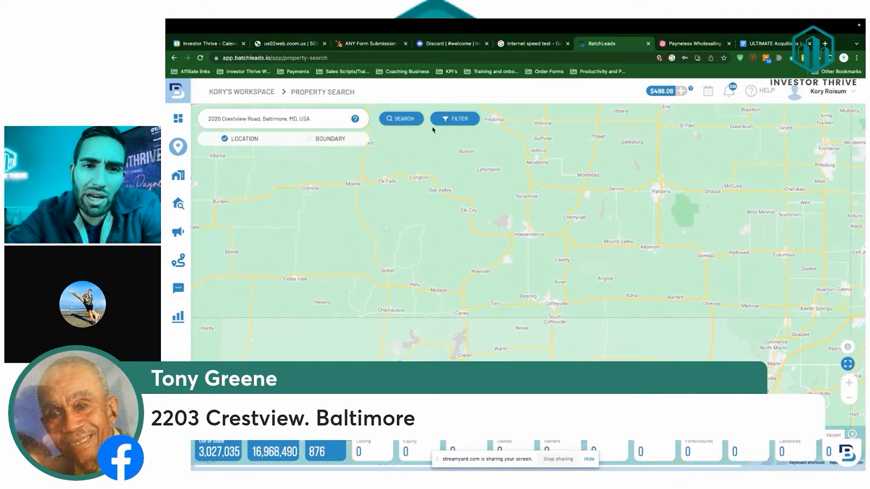
left_click(401, 118)
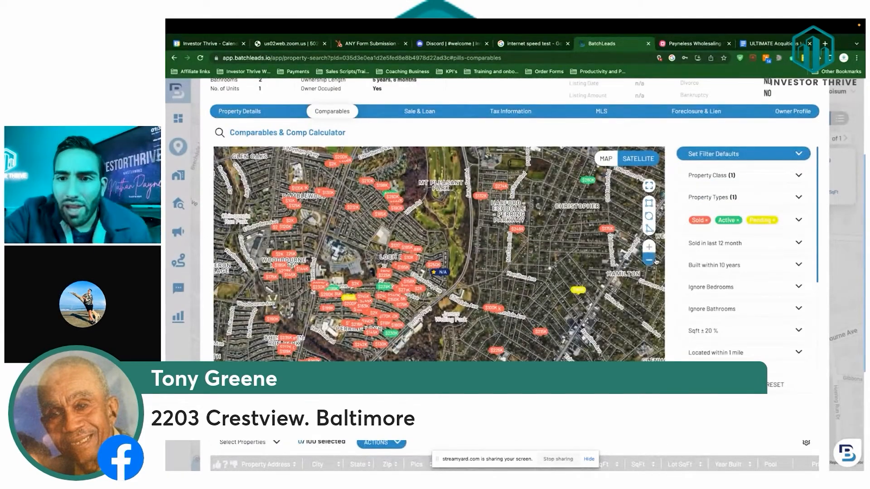
Scroll the mind map to '6. Condition of the property', then return to BatchLeads comps
left_click(716, 197)
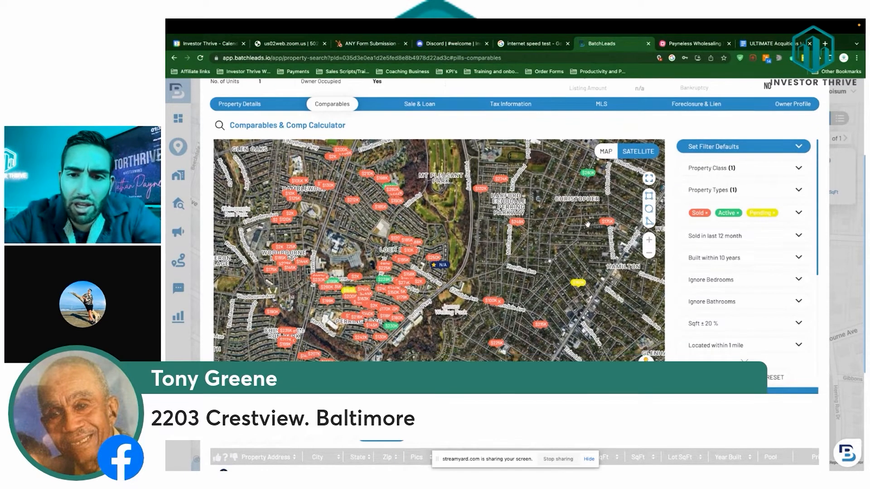
scroll("down", 3)
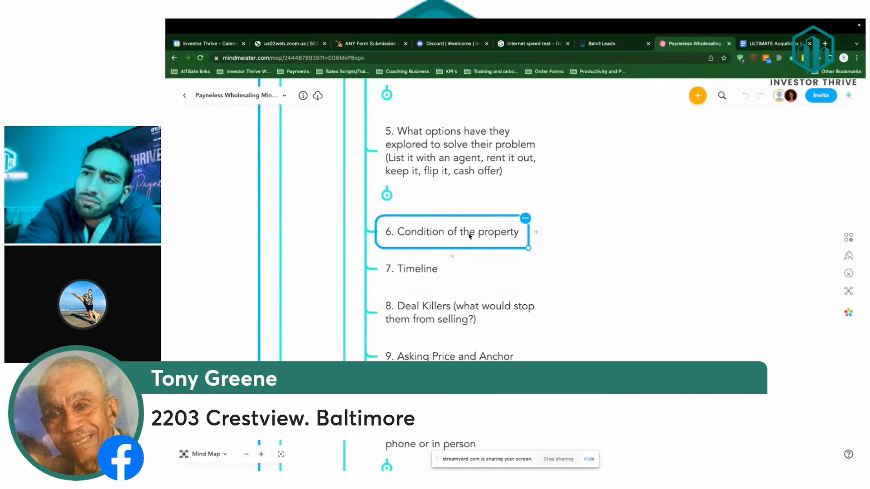
left_click(610, 44)
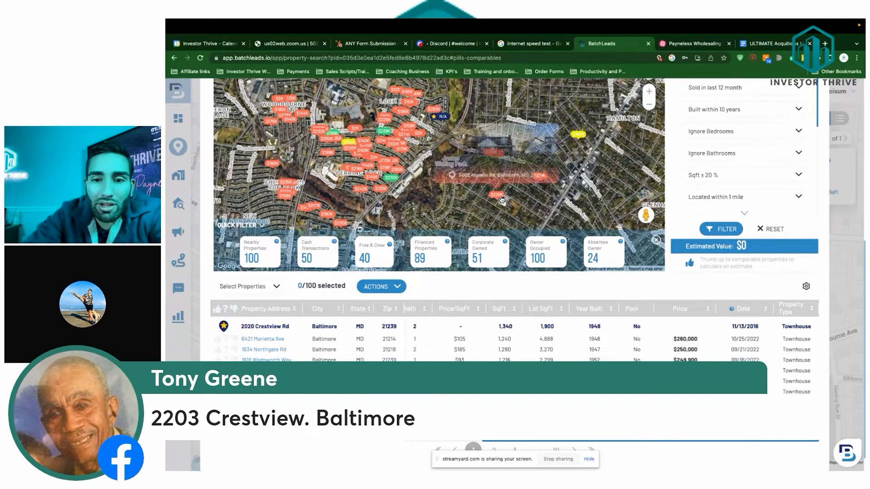
scroll("down", 3)
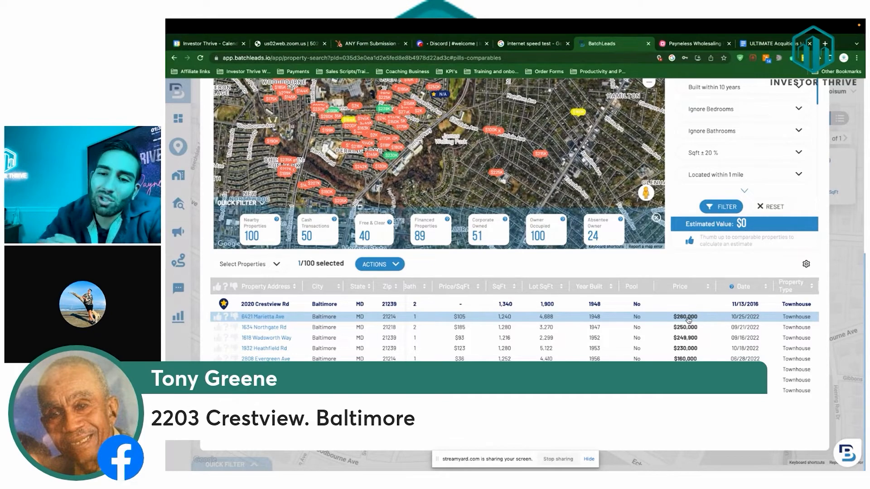
mouse_move(734, 323)
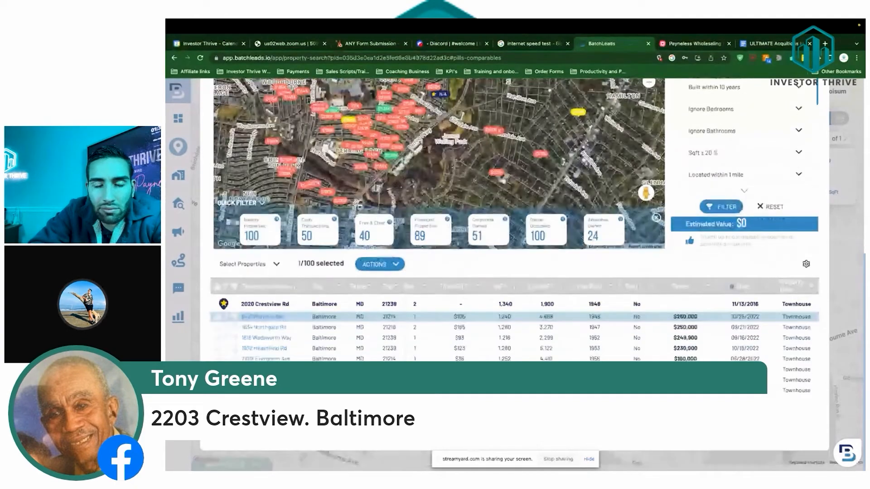
left_click(267, 316)
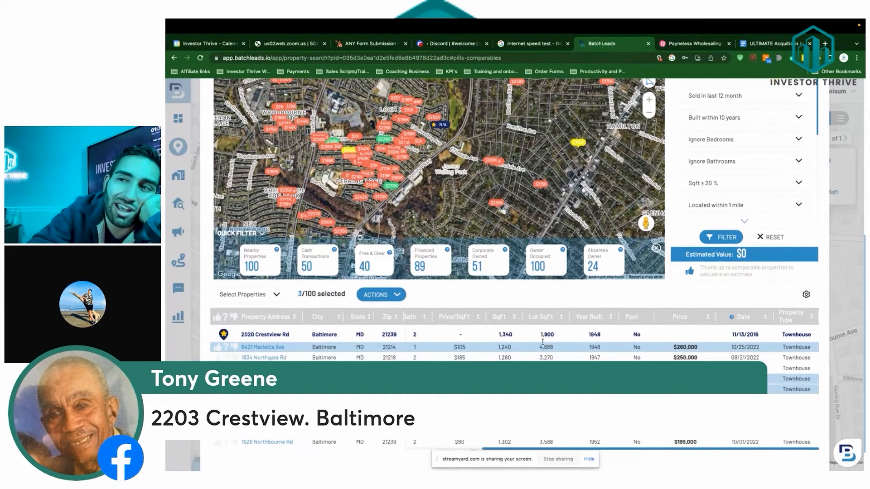
Look over the Comparables section, then switch to the wholesaling mind map tab
scroll("down", 3)
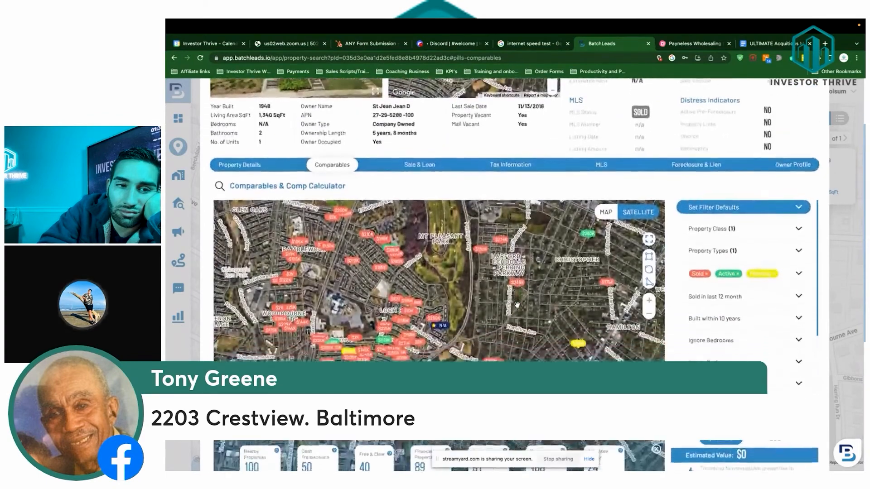
scroll("down", 3)
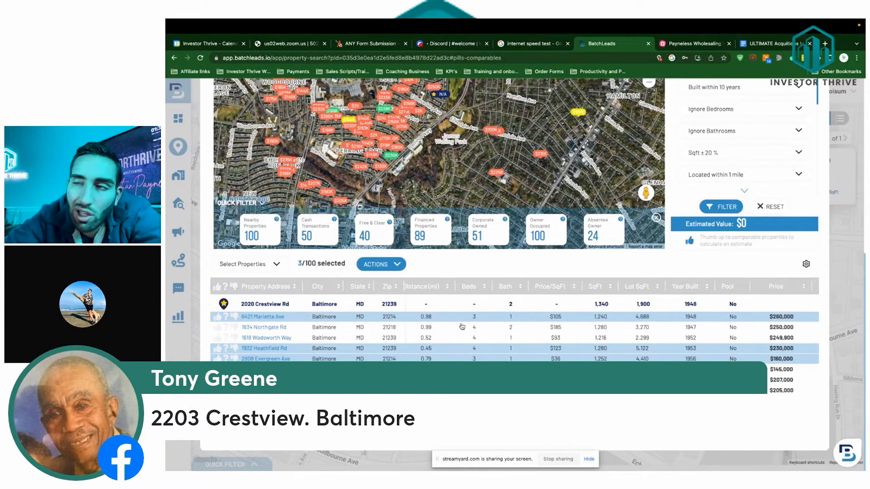
left_click(694, 44)
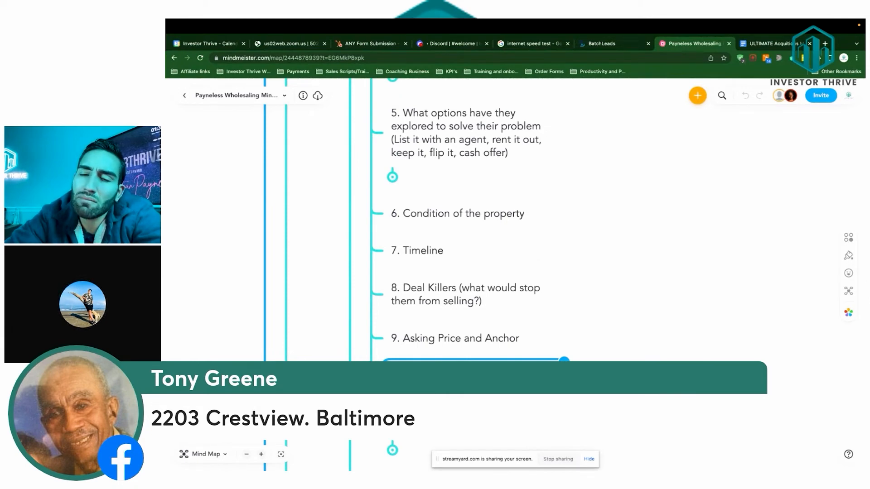
Bring up the Google Sheets wholesale deal calculator from the mind map tab
left_click(613, 44)
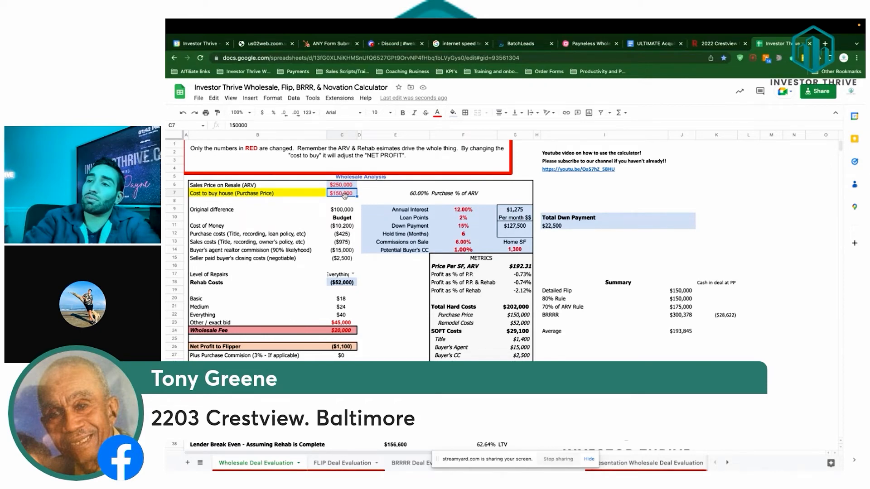
Enter a new purchase price around $100,000-$105,000 and check the $20,000 fee and $47,208 flipper profit
type("100000")
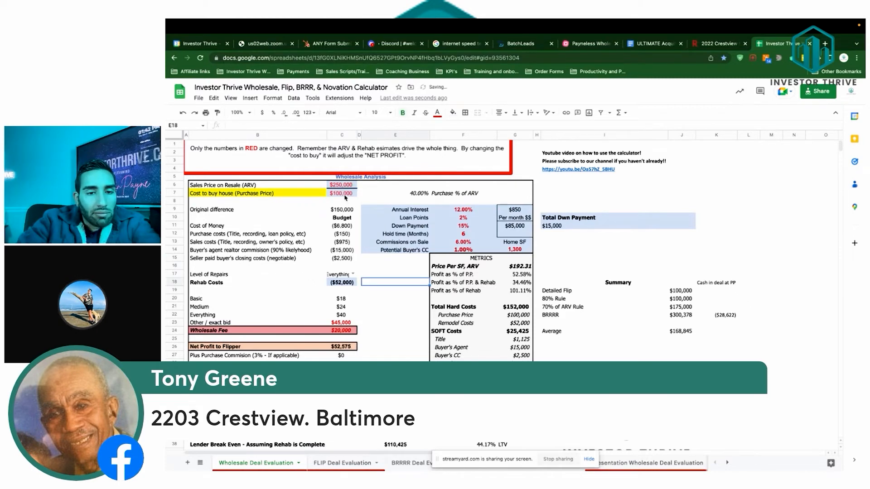
left_click(342, 330)
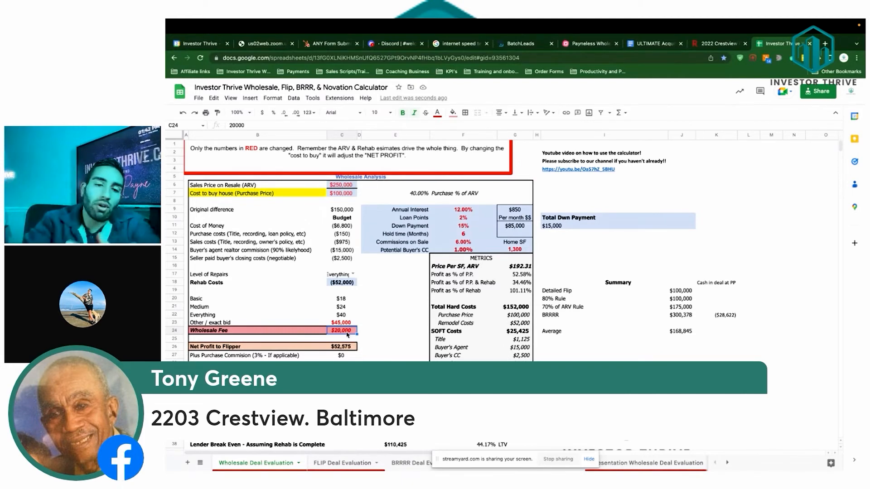
left_click(342, 193)
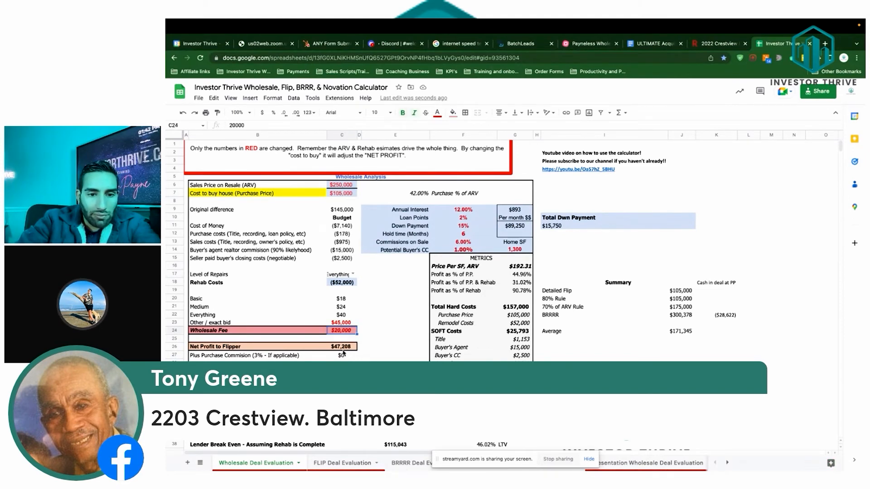
left_click(342, 346)
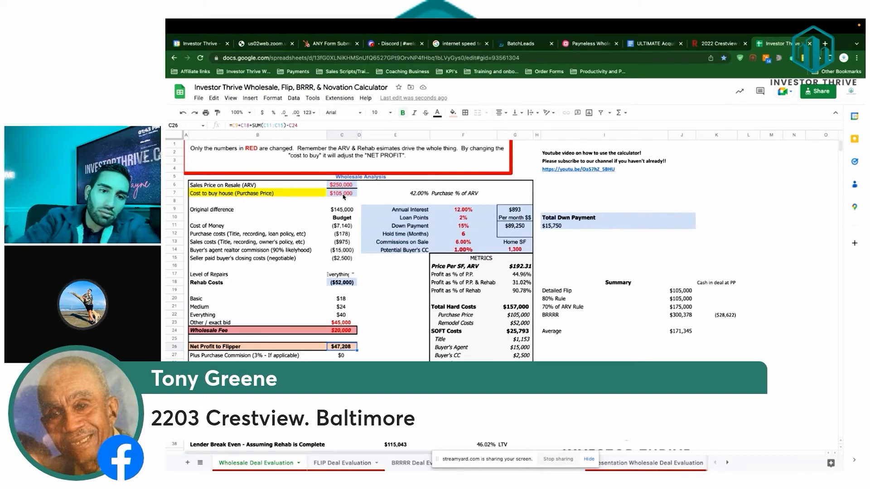
Raise the purchase price to $120,000 and confirm the $20,000 fee leaves $31,105 flipper profit
left_click(342, 193)
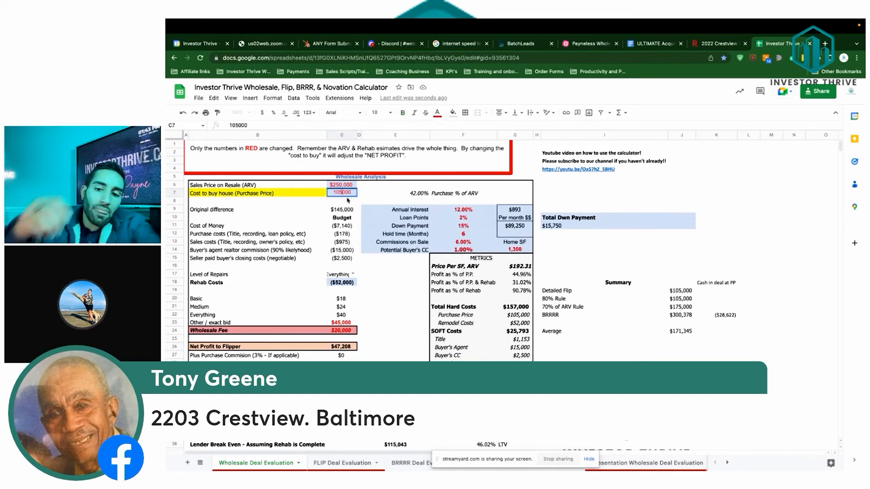
type("120000")
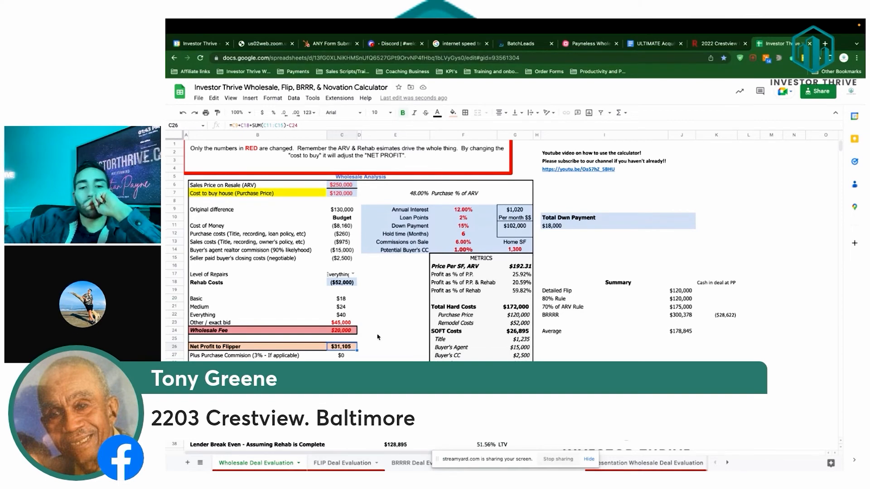
left_click(522, 43)
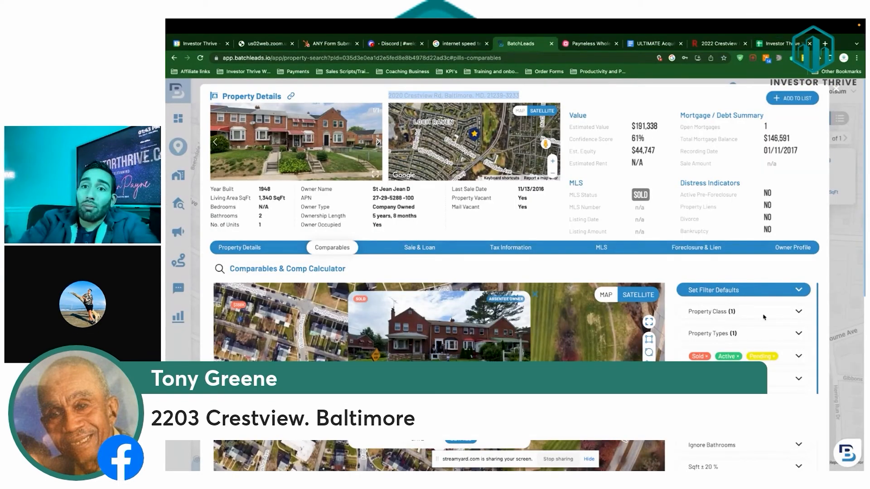
left_click(777, 43)
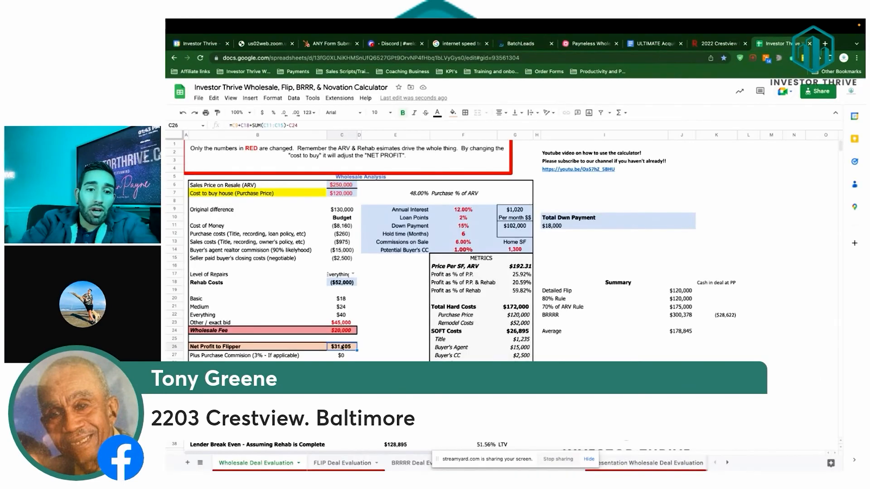
left_click(342, 330)
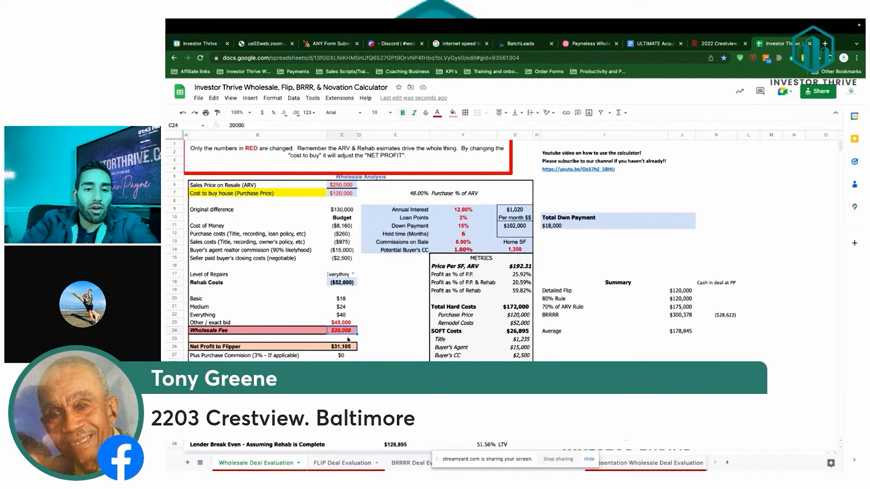
left_click(342, 346)
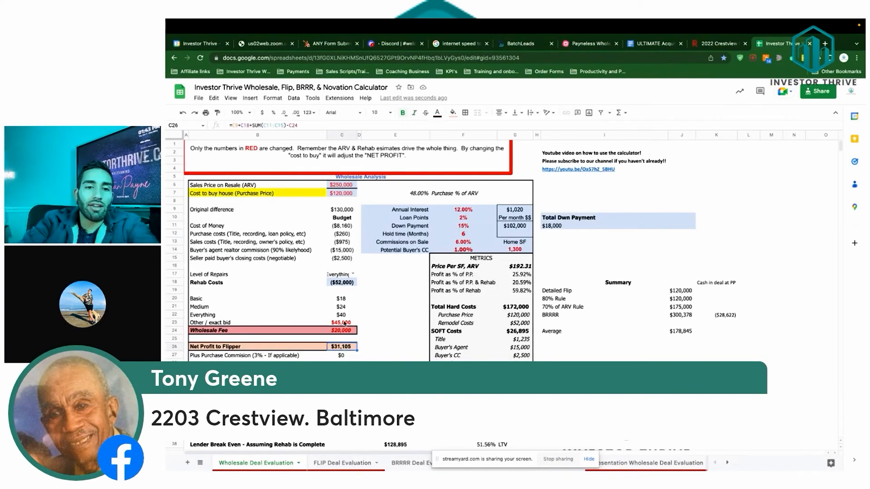
Set the level of repairs to Medium ($31,200 rehab) and return to the BatchLeads comps map
left_click(341, 274)
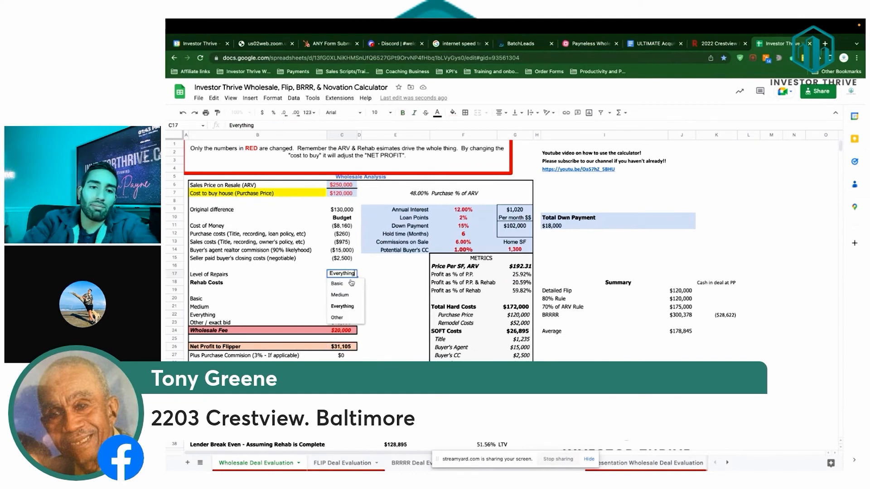
left_click(339, 294)
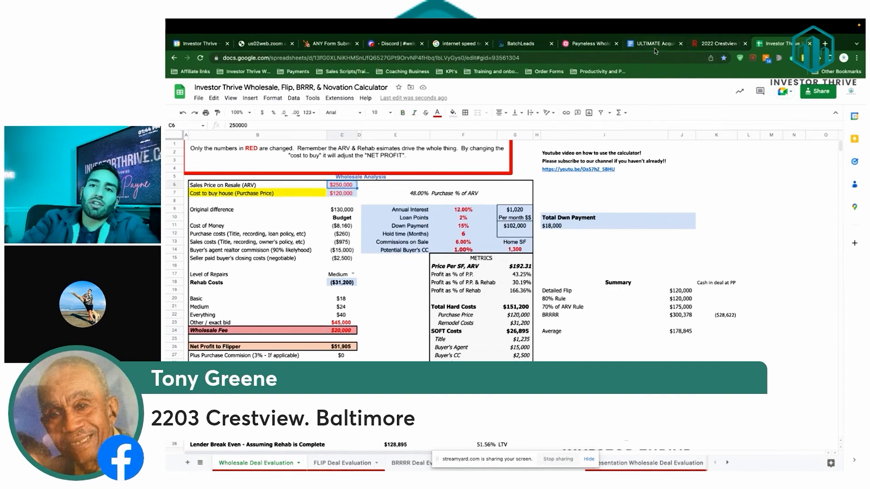
left_click(522, 43)
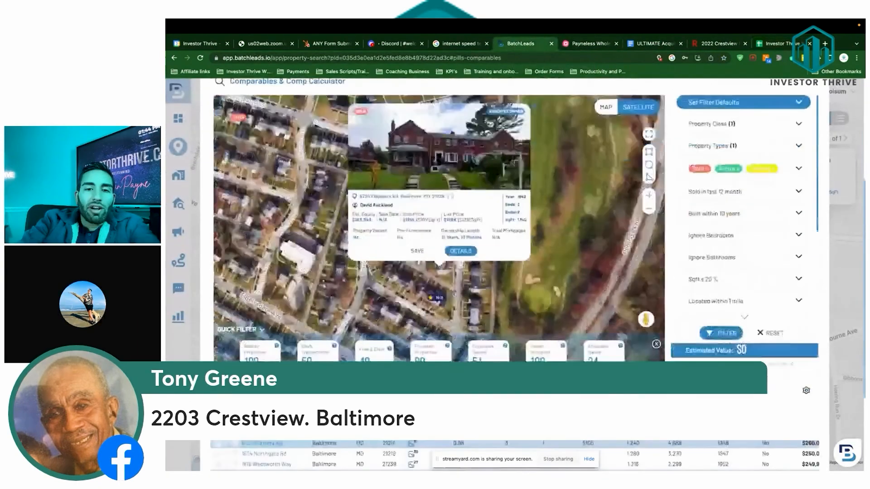